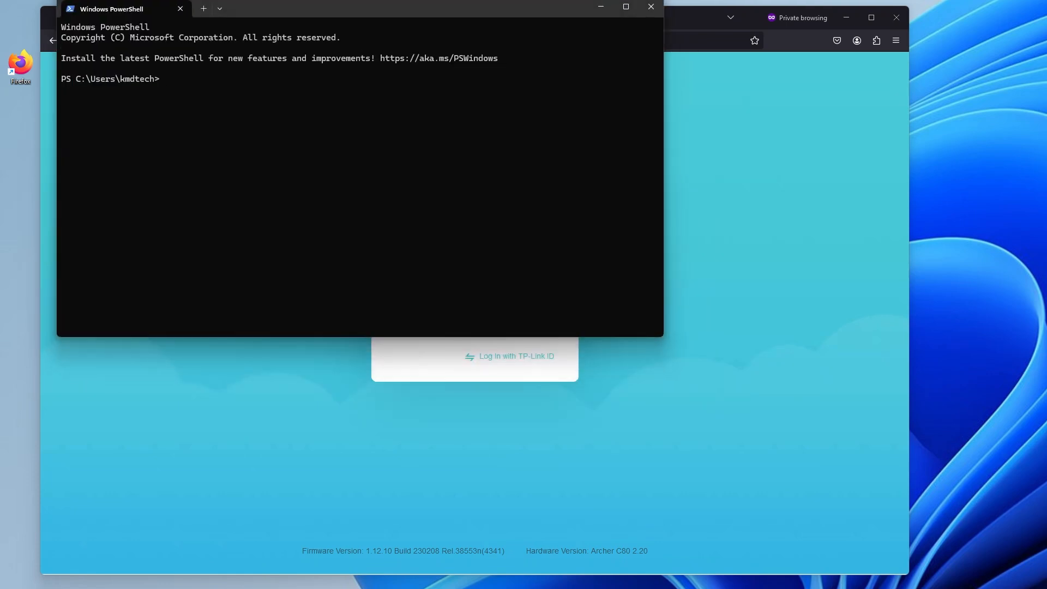
type("Test-NetConnection -ComputerName www.google.com -Port 443")
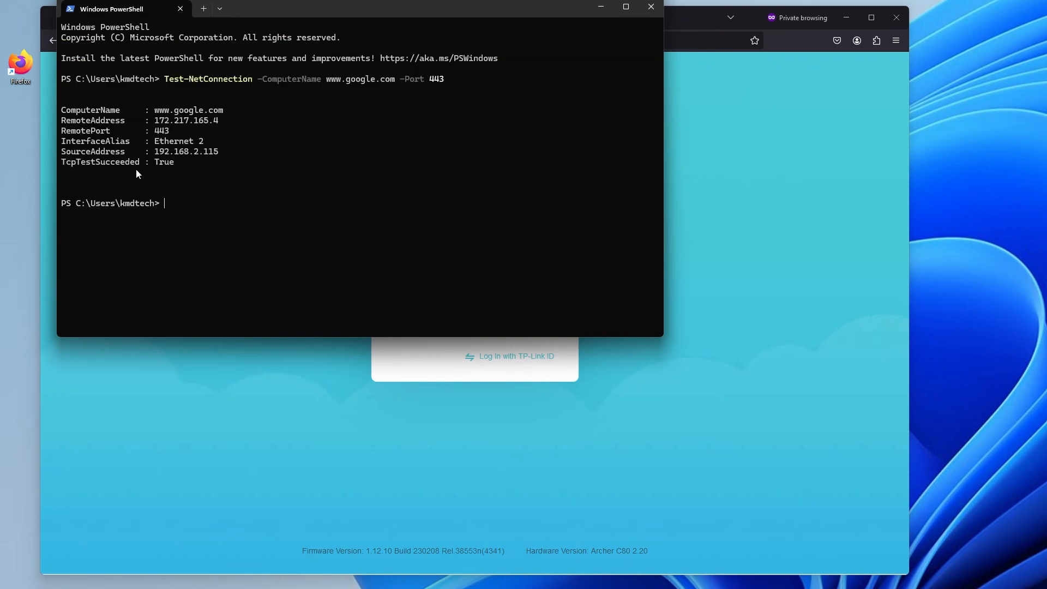
mouse_move(166, 173)
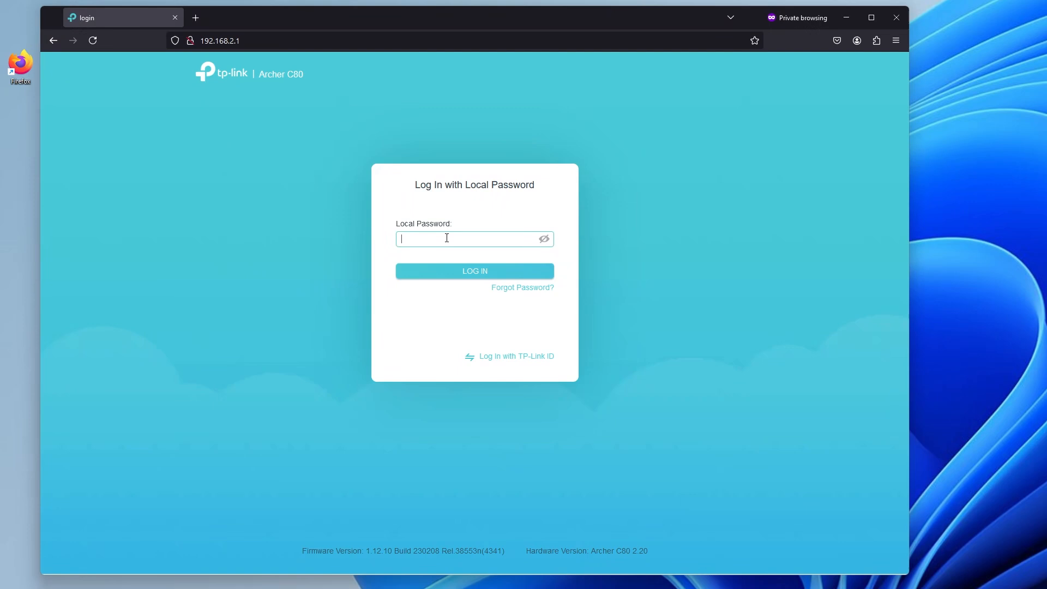
Step: Log in with the local password and go to Advanced > Parental Controls, showing no profiles
type("password")
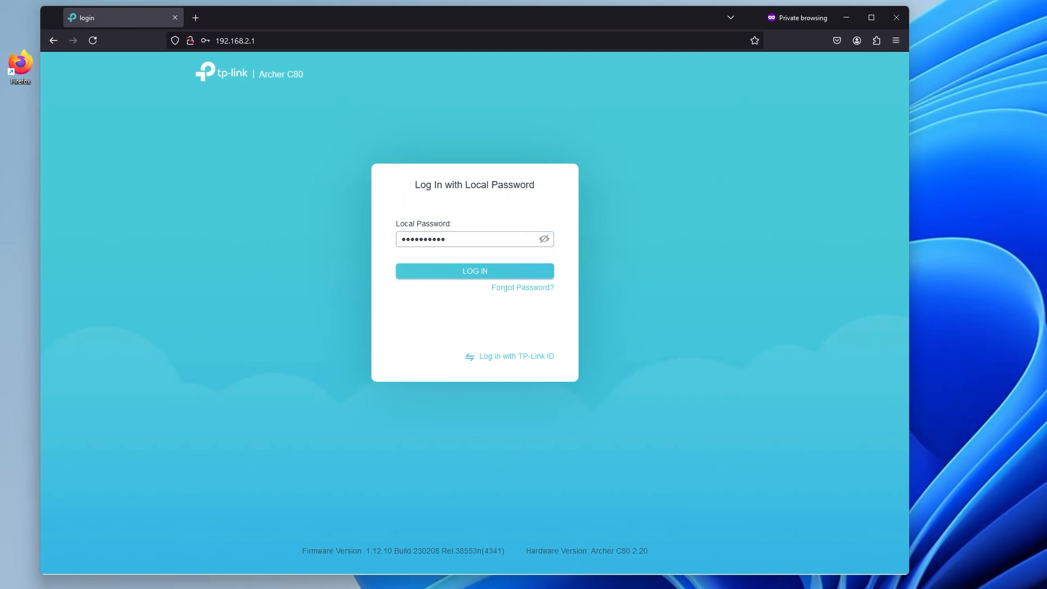
left_click(474, 270)
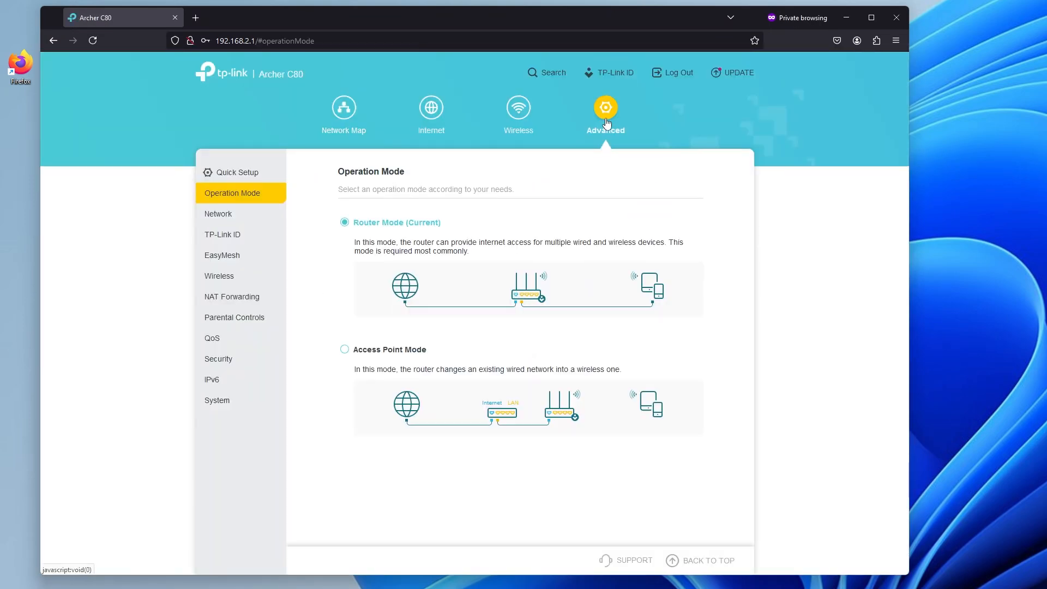
mouse_move(299, 324)
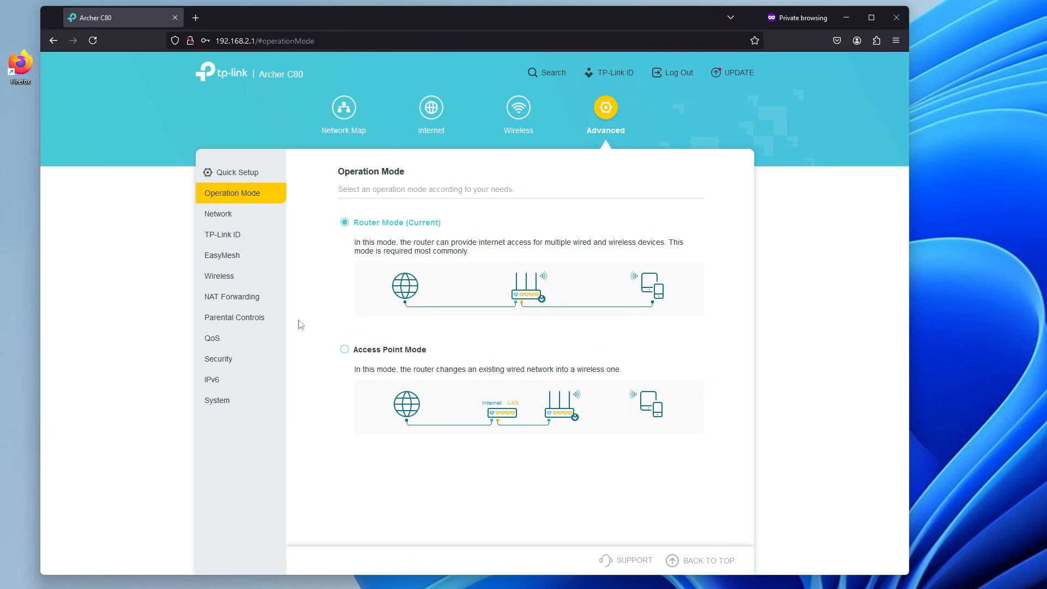
left_click(234, 317)
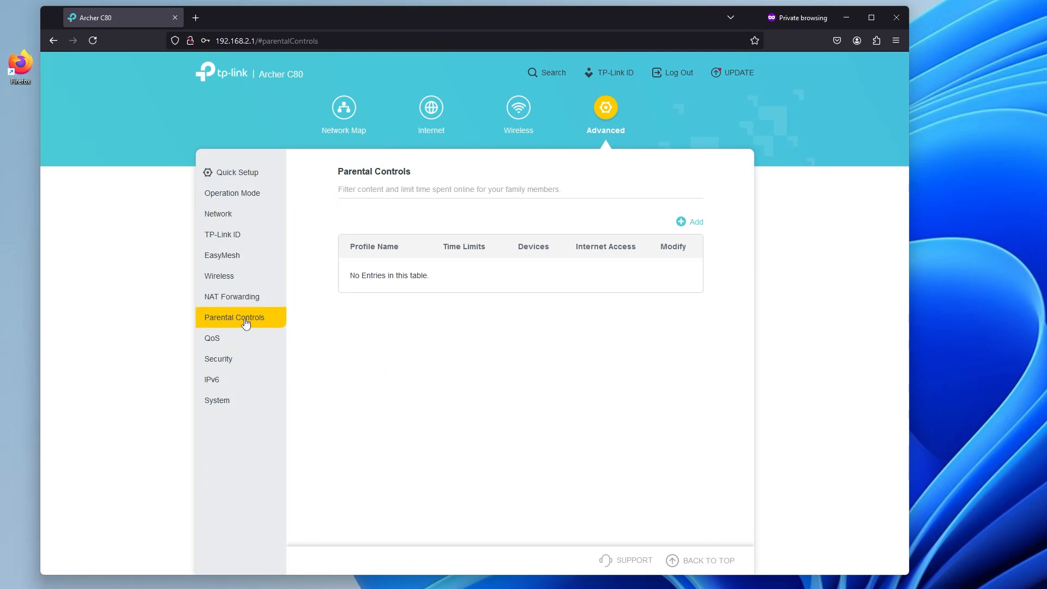
Step: Add a profile named 'Block Internet Access' and bring up its Add Devices list
left_click(688, 221)
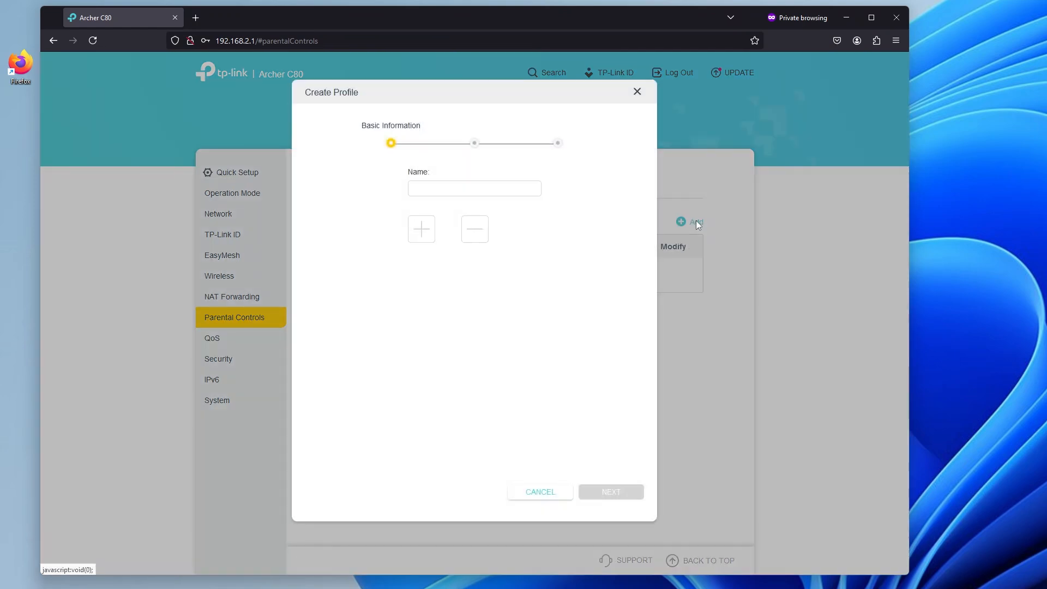
left_click(474, 188)
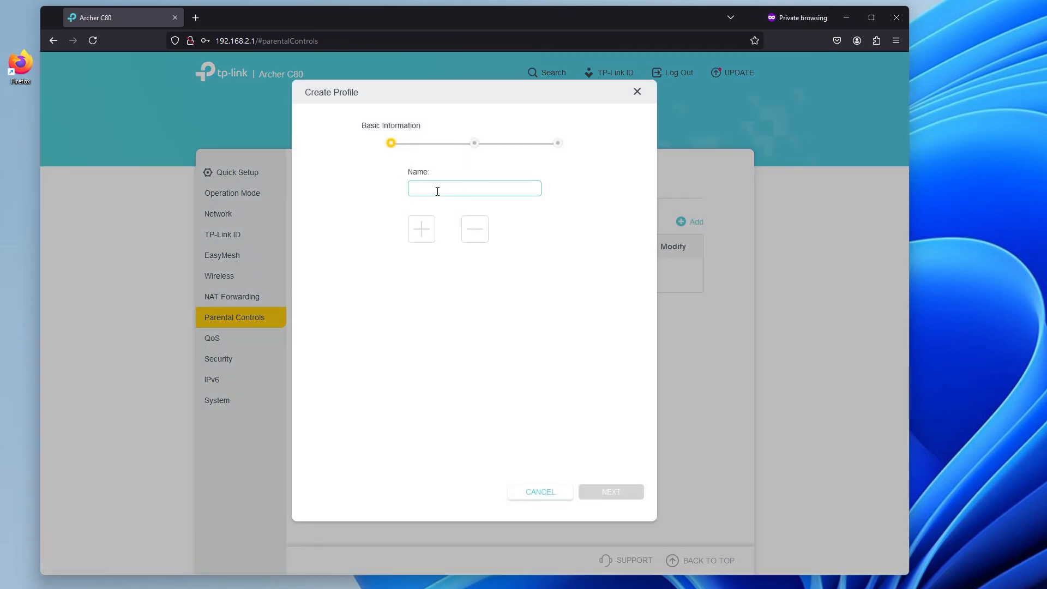
type("Block Internet Access")
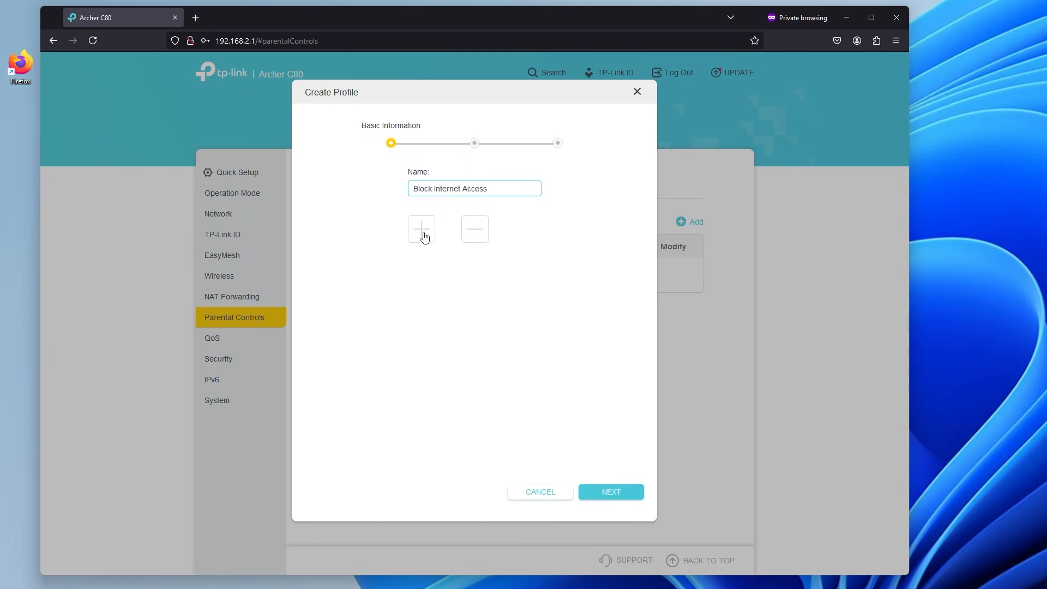
left_click(421, 229)
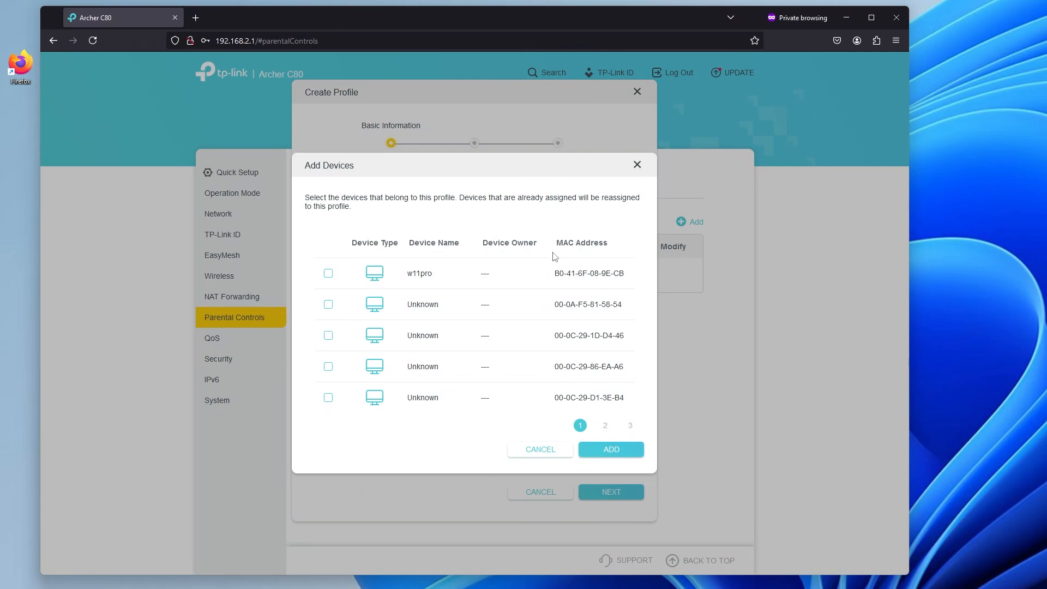
mouse_move(596, 252)
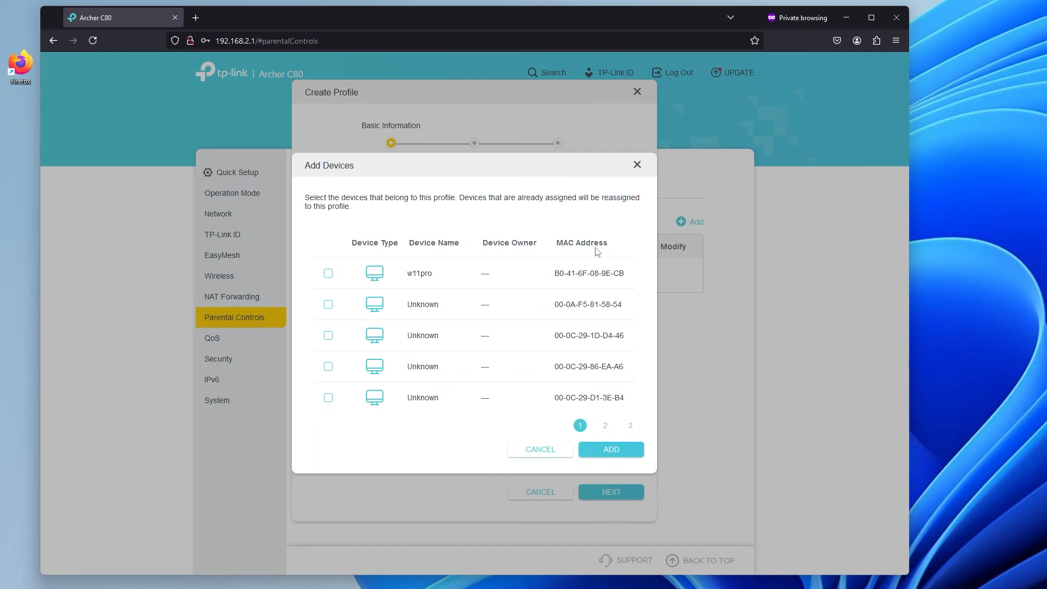
mouse_move(946, 547)
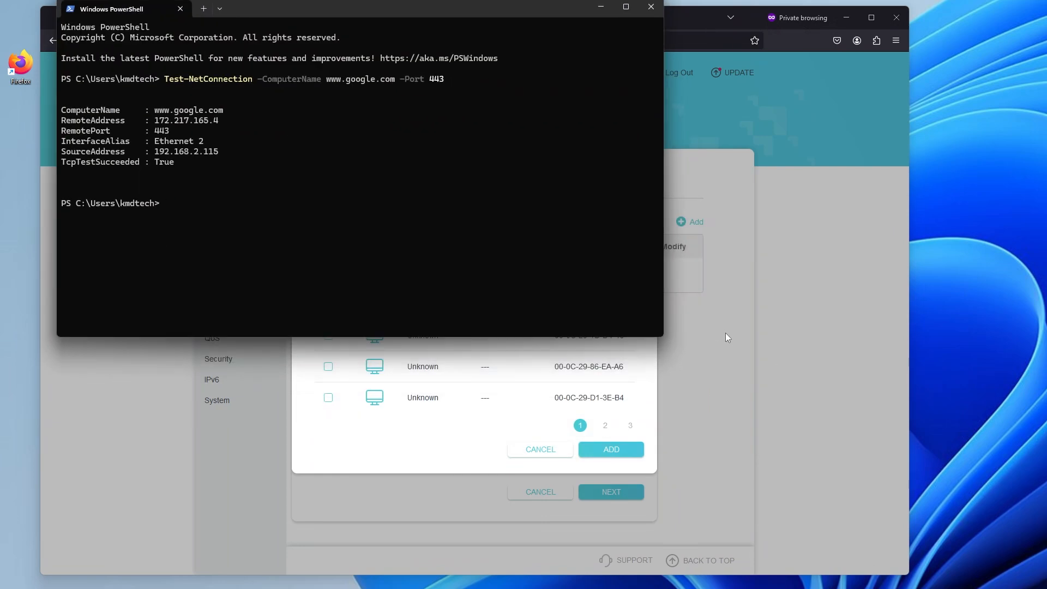
Step: Run ipconfig /all and pick out the Ethernet 2 physical address B0-41-6F-08-9E-CB
type("ipconfi")
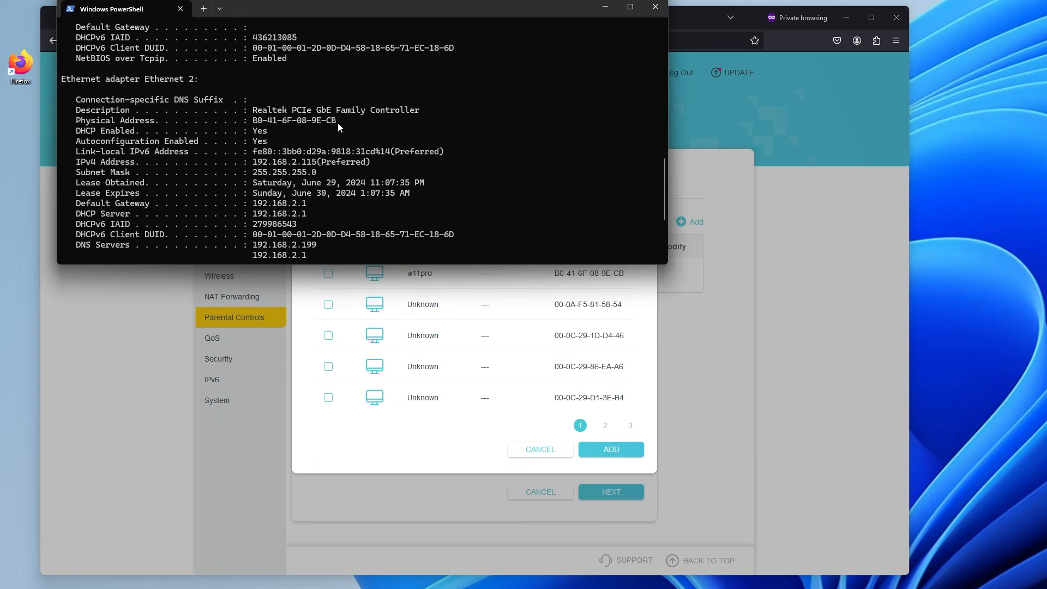
double_click(294, 120)
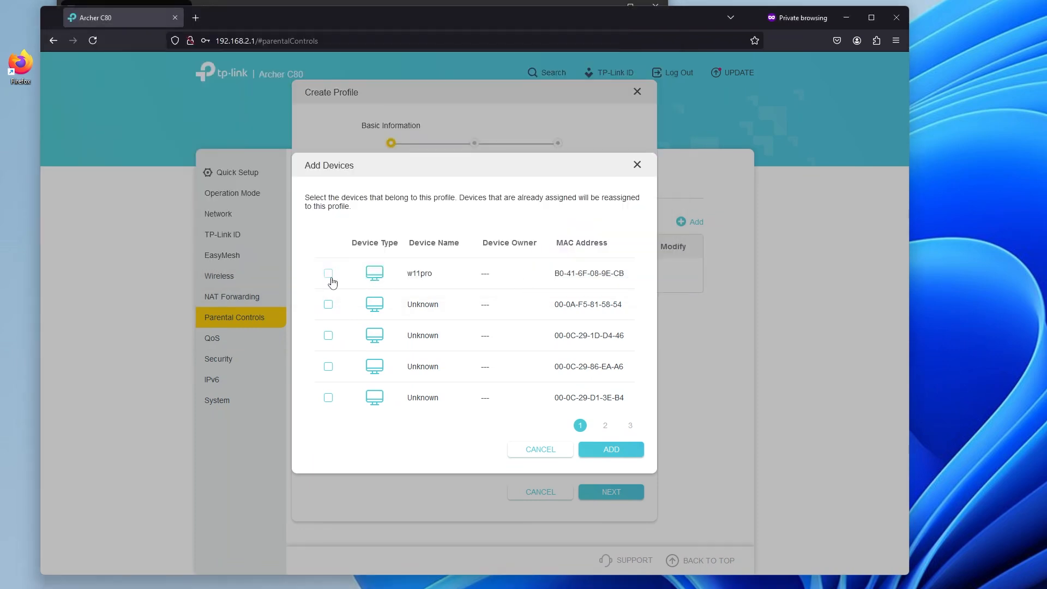
Step: Add the w11pro device, skip blocked content and time limits, and save the profile
left_click(329, 273)
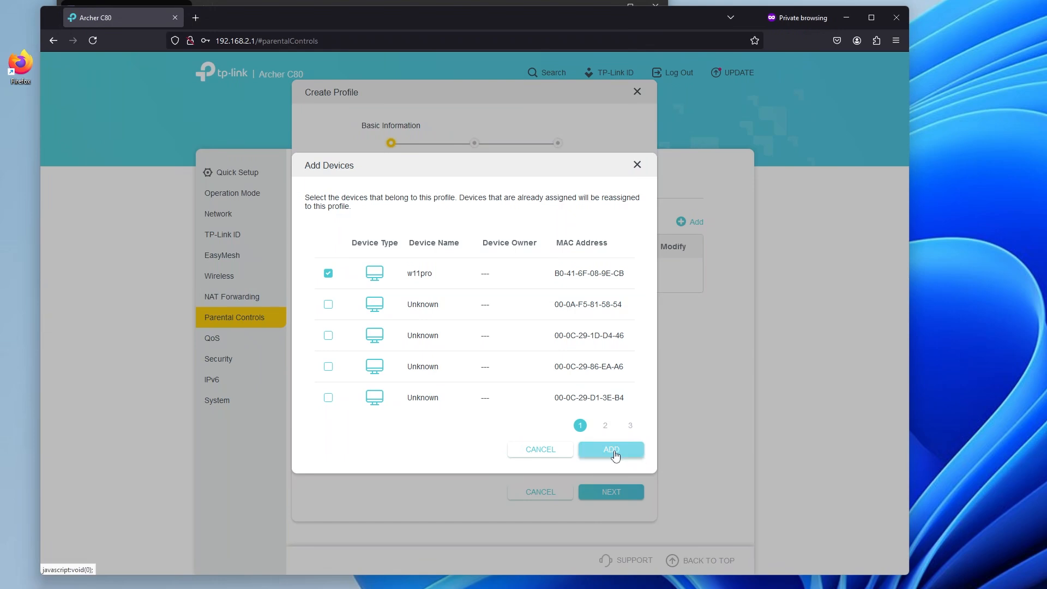
left_click(610, 449)
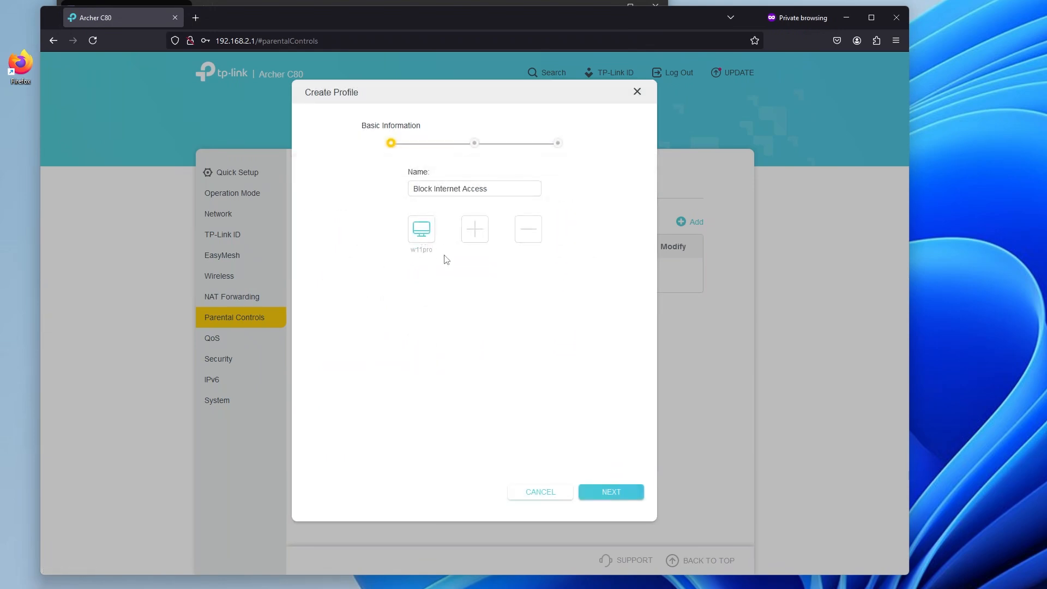
left_click(610, 492)
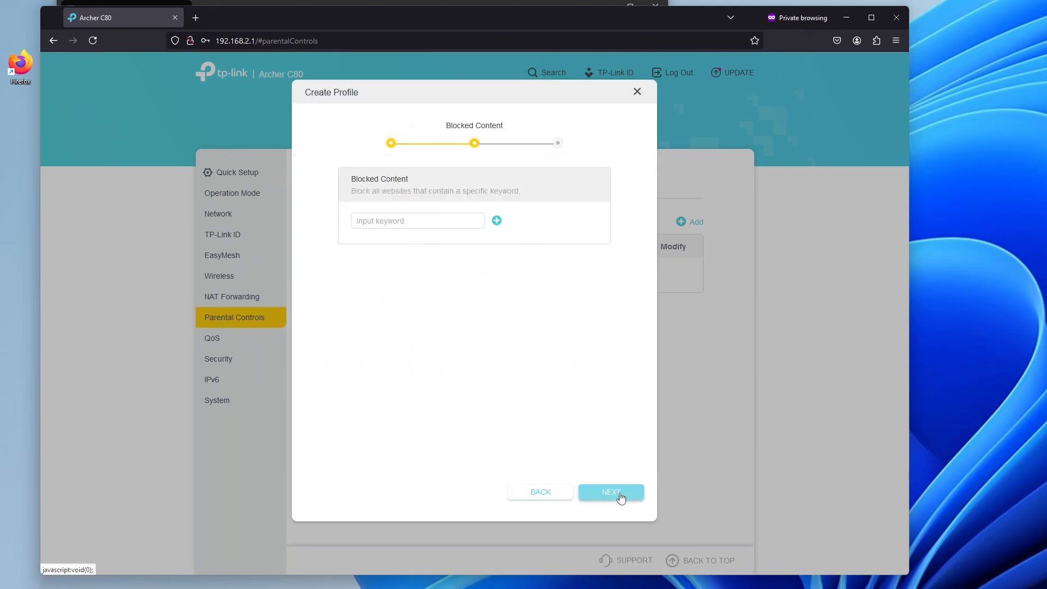
left_click(609, 492)
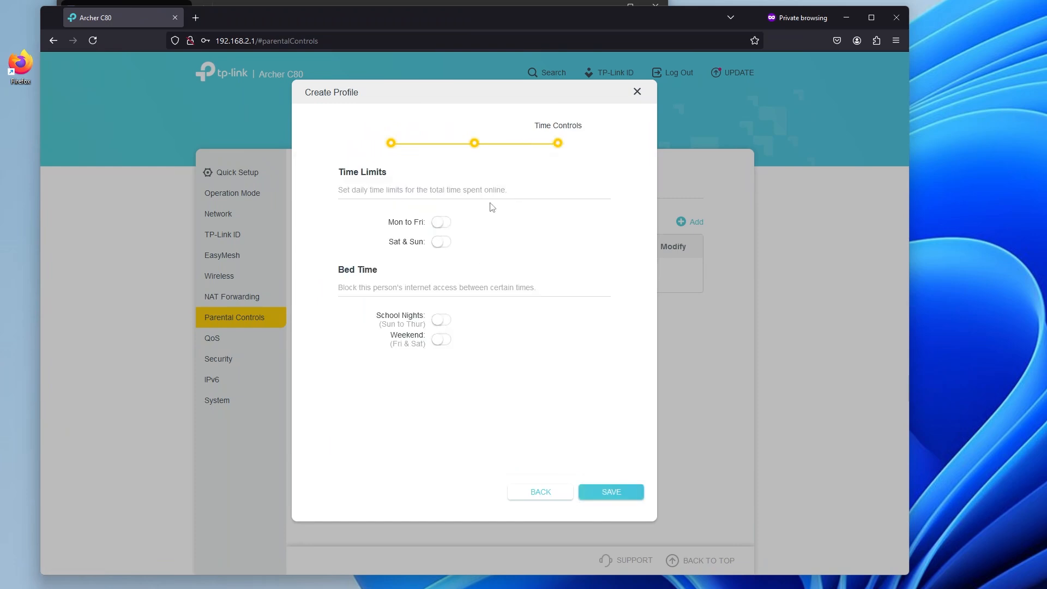
mouse_move(505, 268)
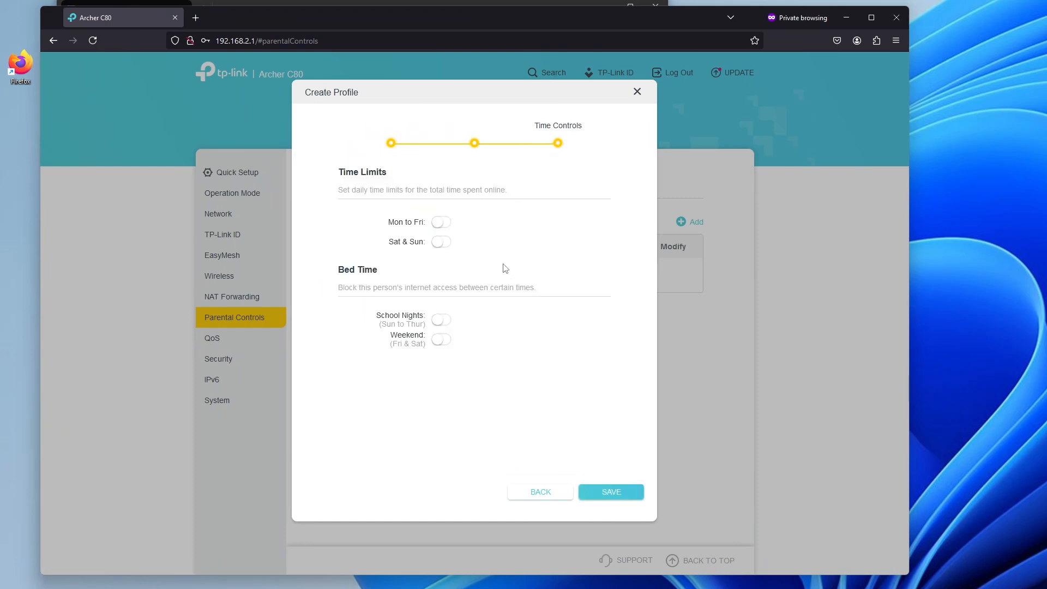
left_click(610, 492)
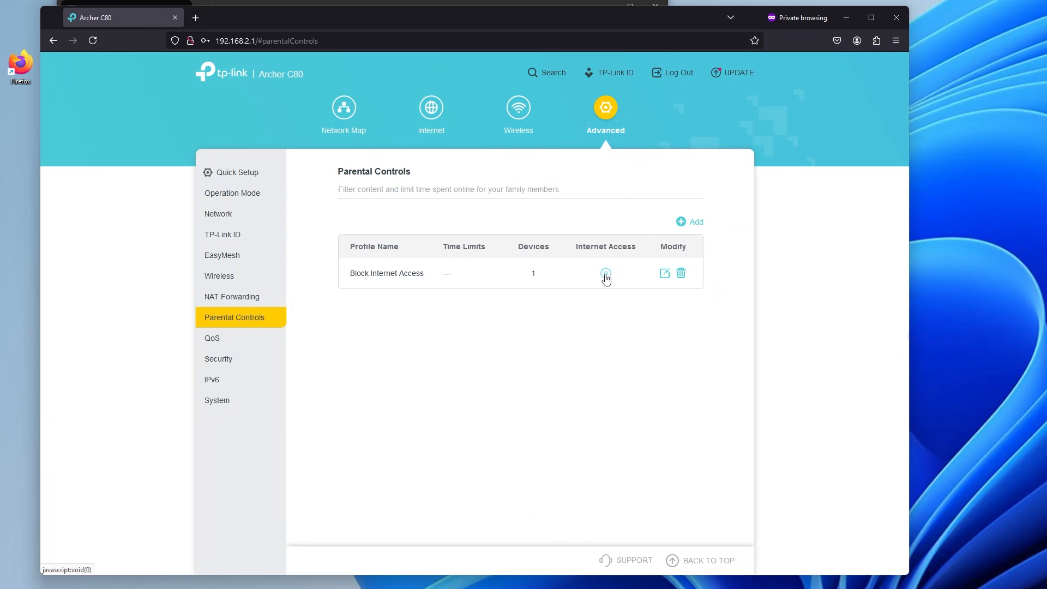
Step: Pause internet access for the Block Internet Access profile
left_click(605, 273)
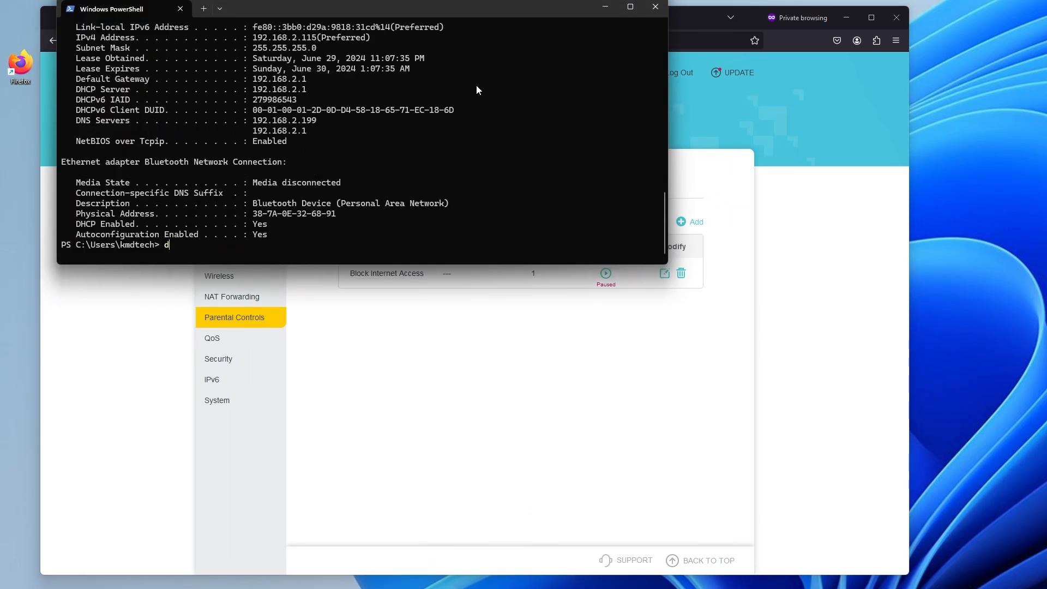
type("pconfig /all")
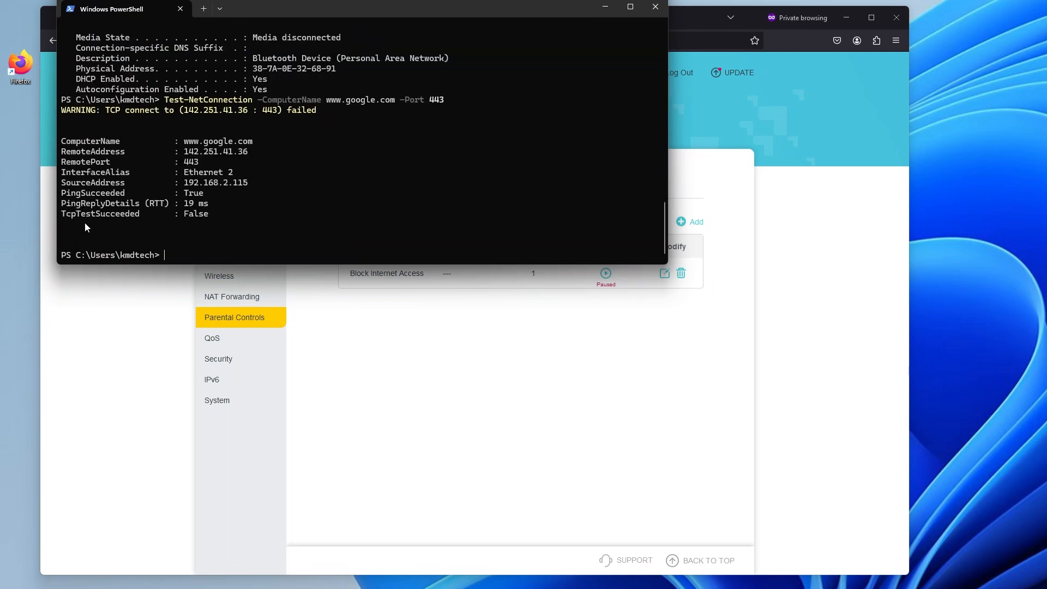
mouse_move(225, 225)
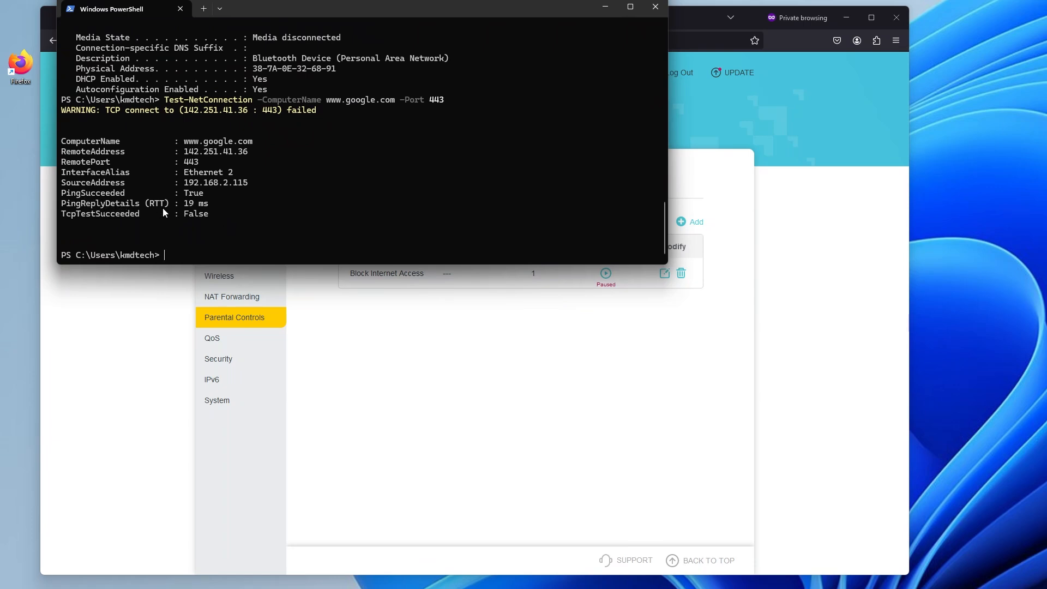
mouse_move(221, 213)
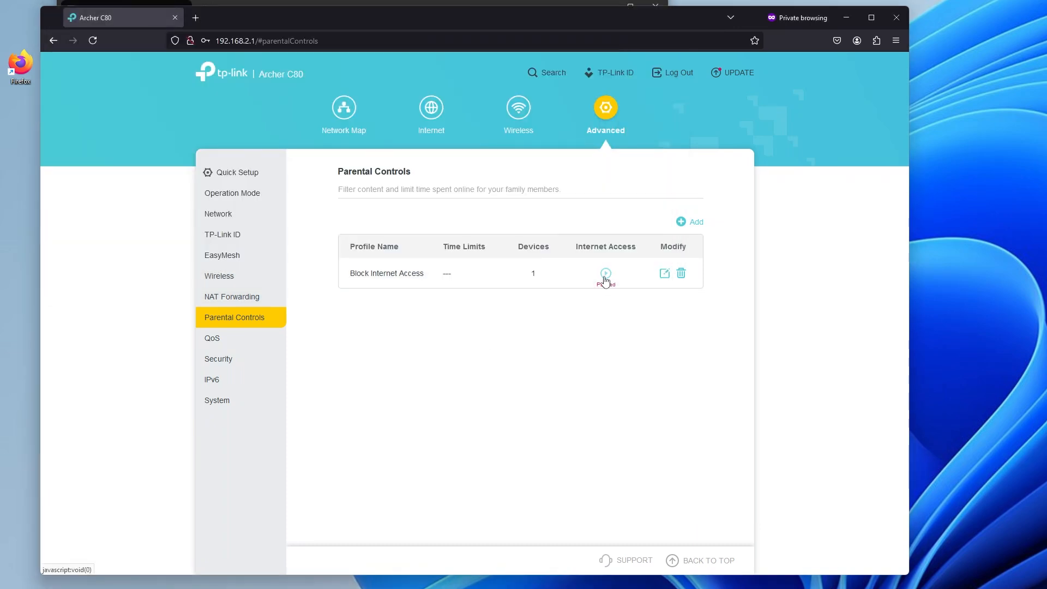
Step: Return to the router tab and confirm the profile's Internet Access icon reads Paused
left_click(605, 273)
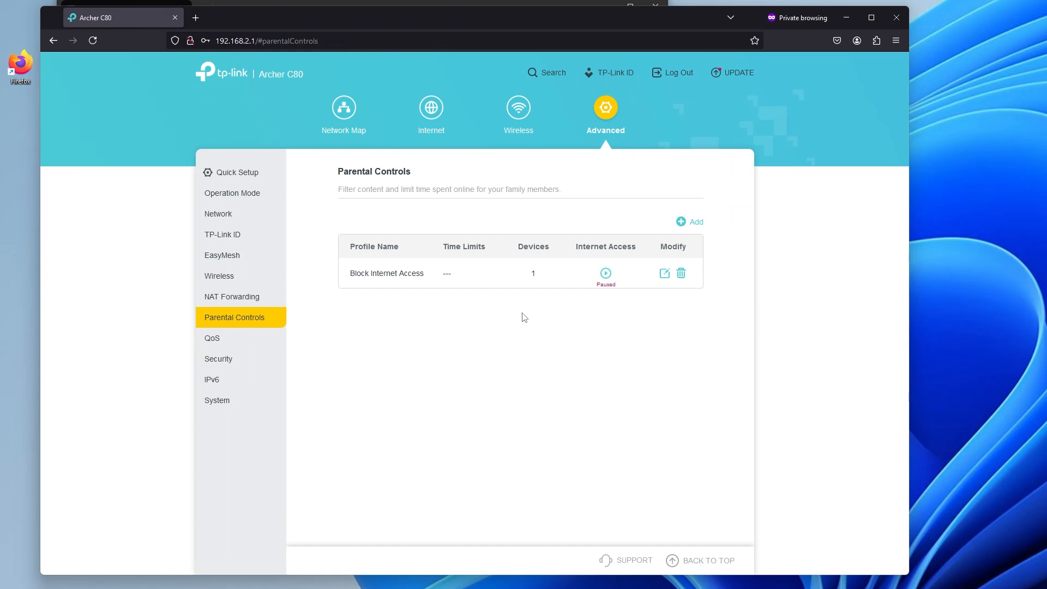
mouse_move(461, 323)
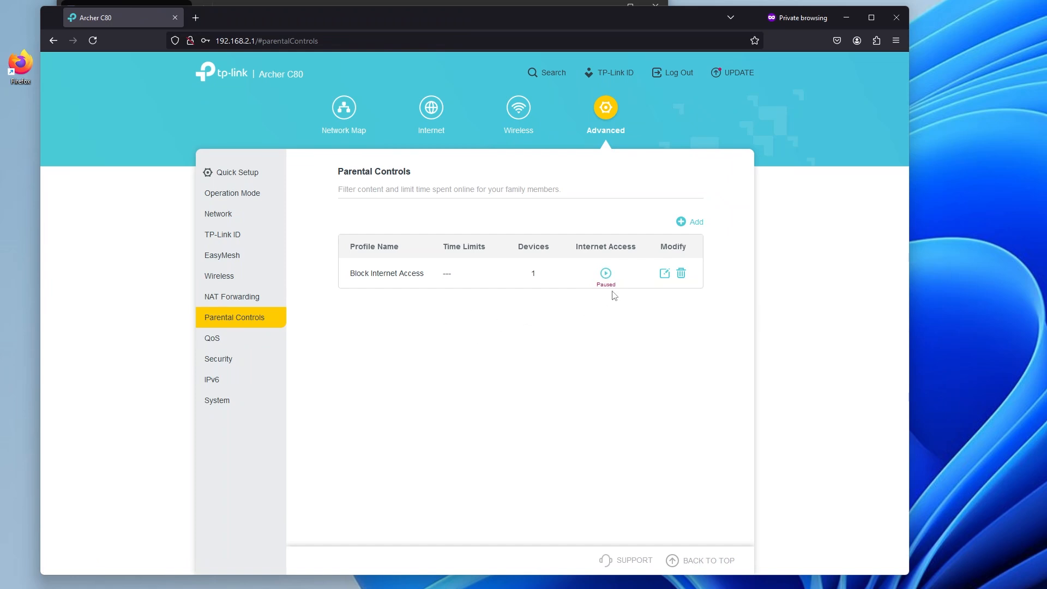
mouse_move(611, 298)
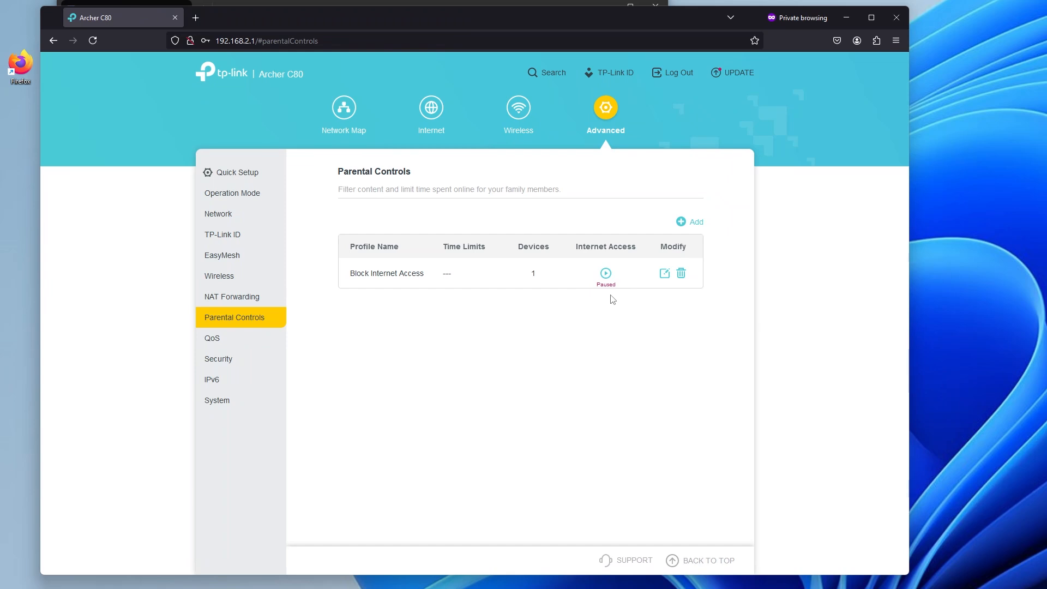